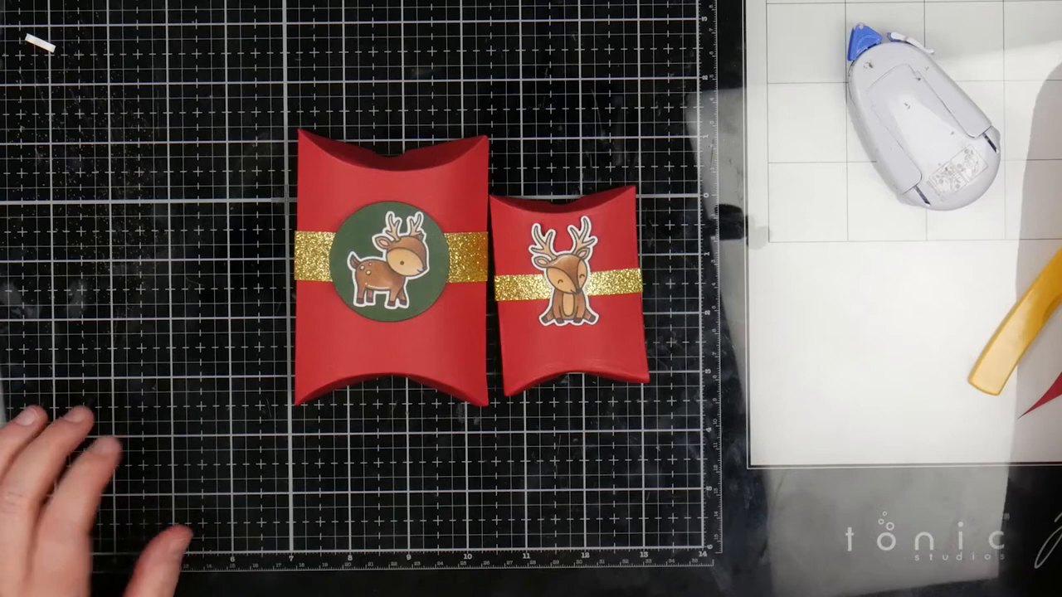
mouse_move(374, 265)
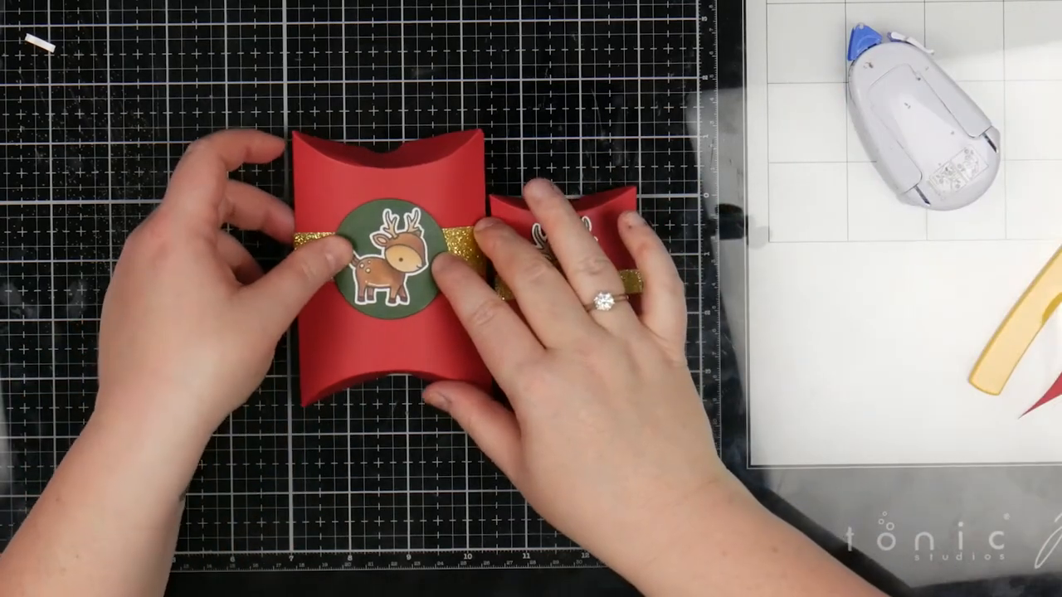